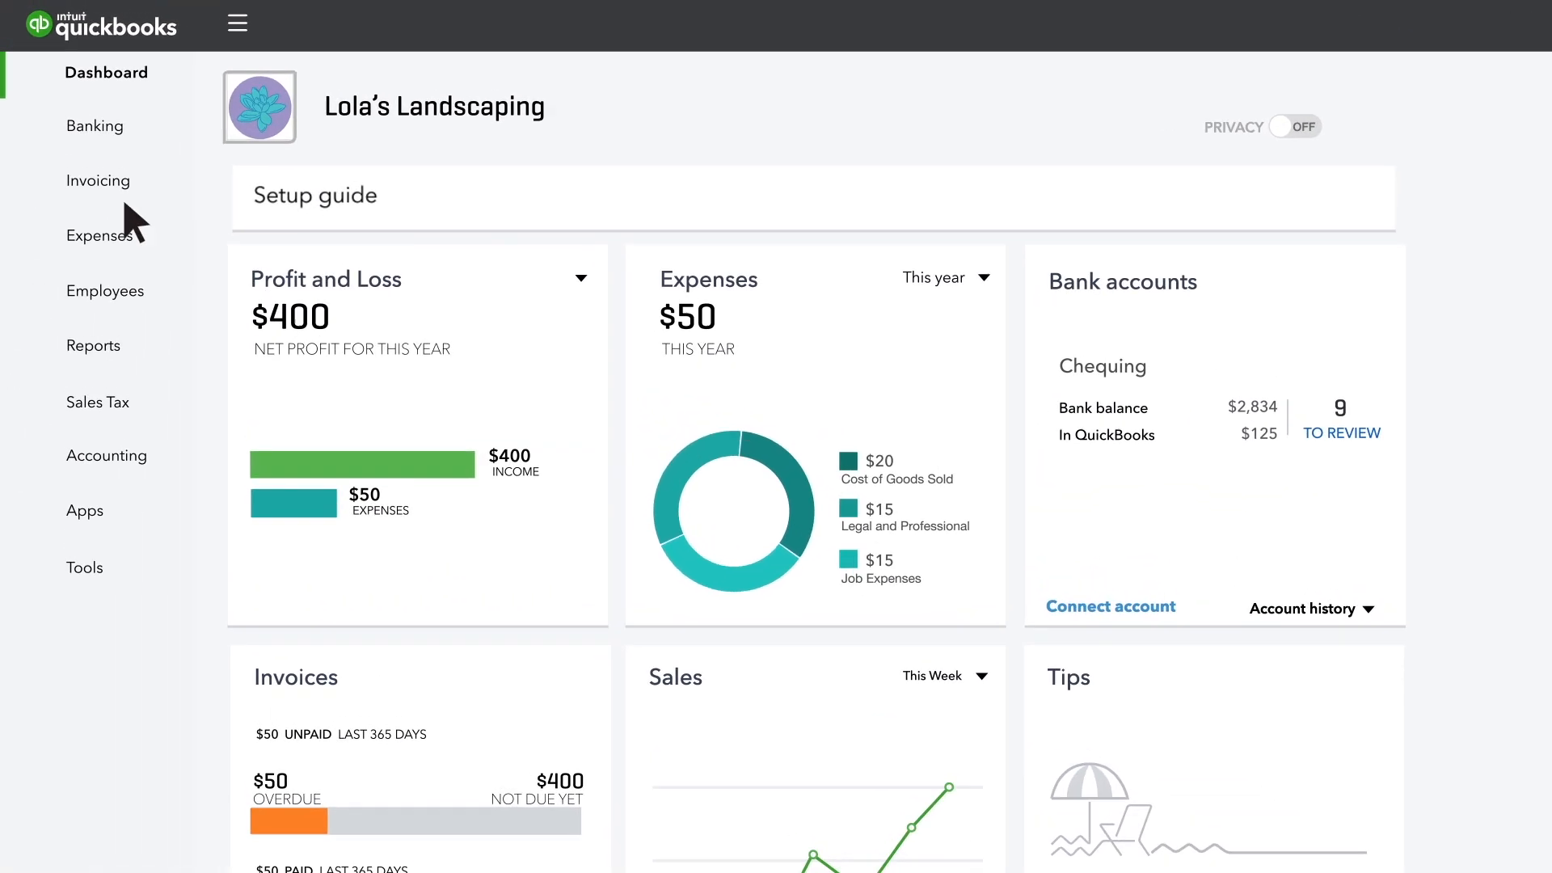
Reach the empty Products and Services list through the Invoicing area.
click(99, 180)
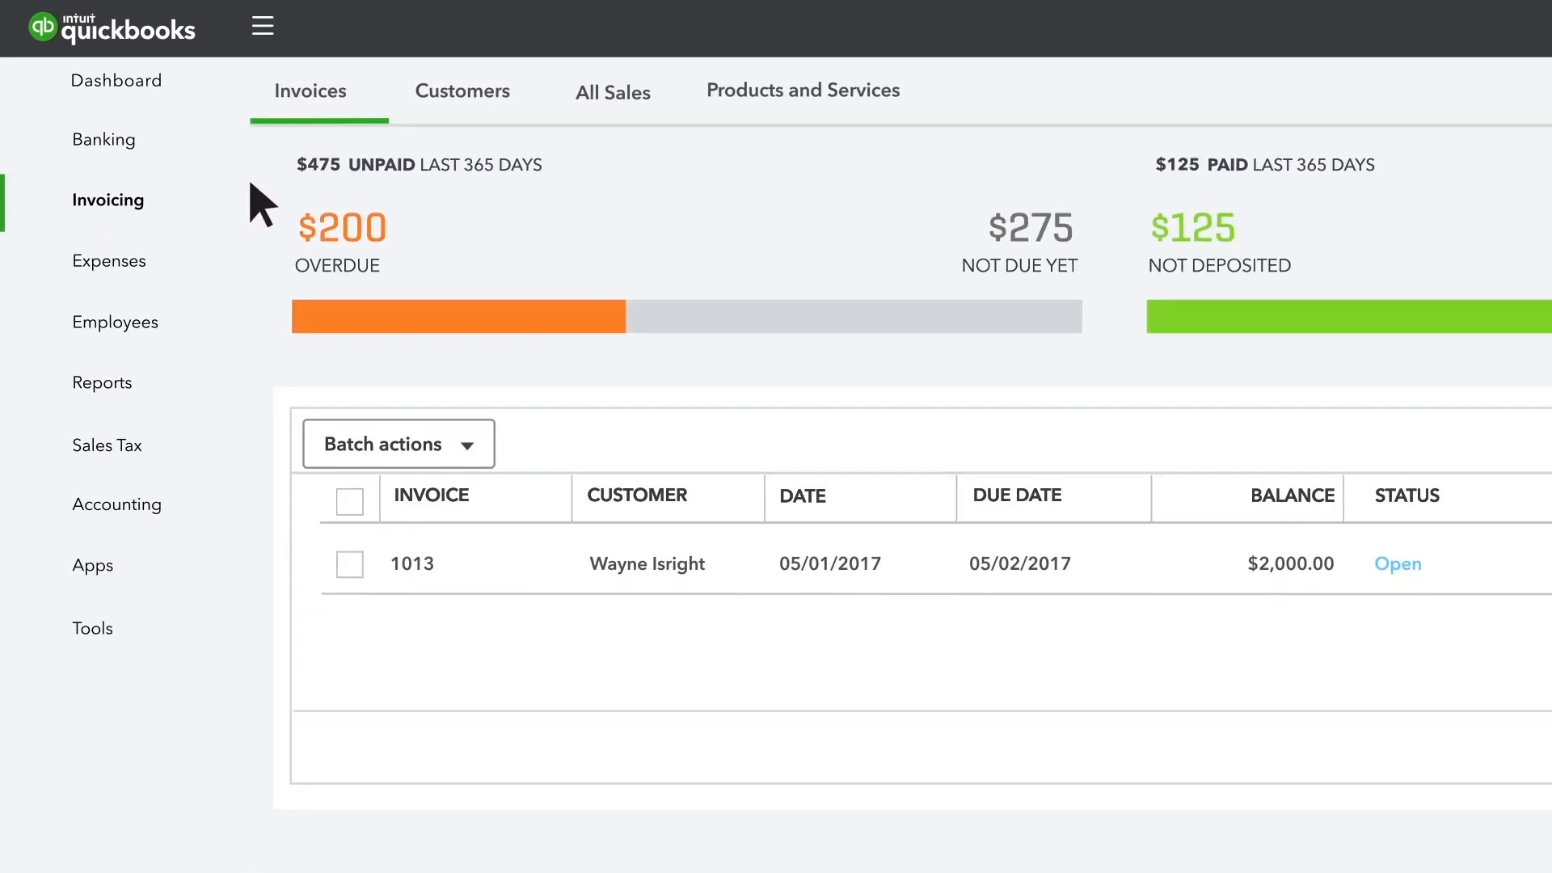
mouse_move(817, 124)
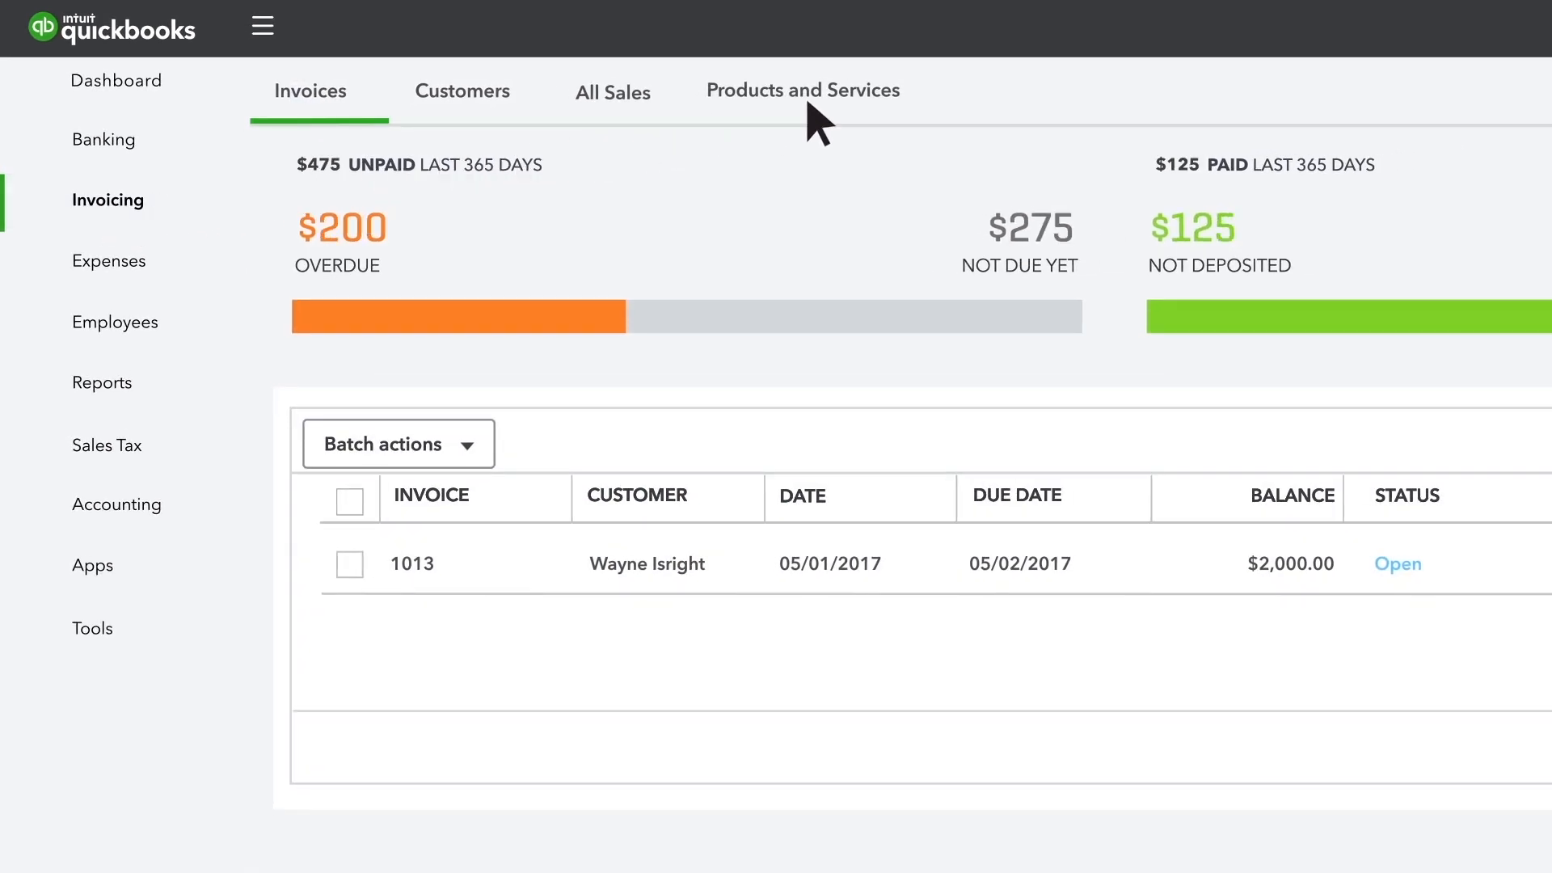
click(802, 90)
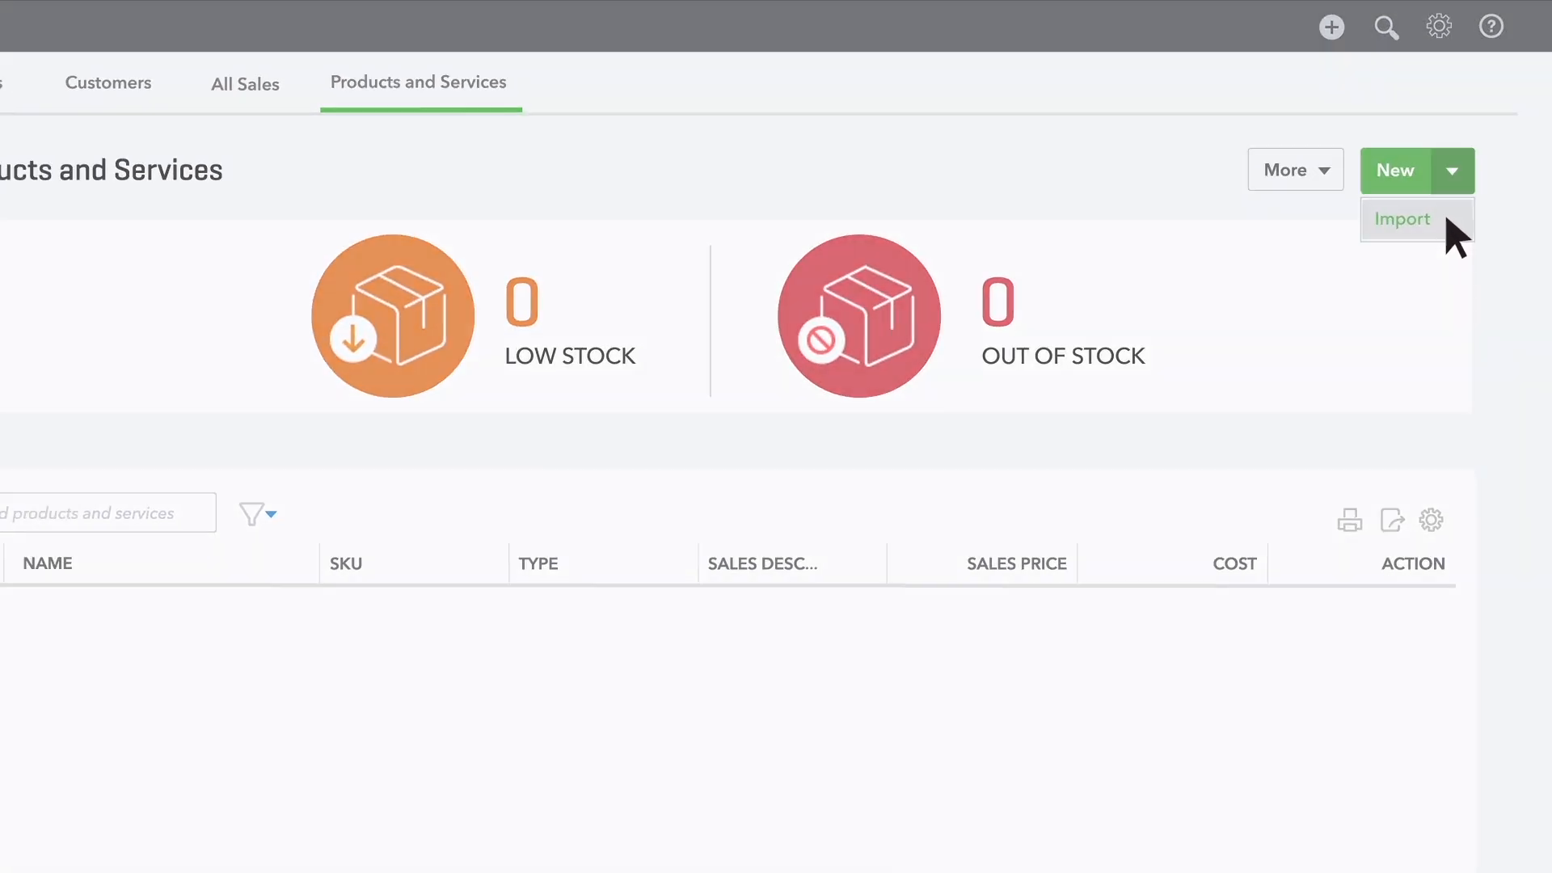
Launch the Import Products and Services wizard at its upload step.
click(1402, 218)
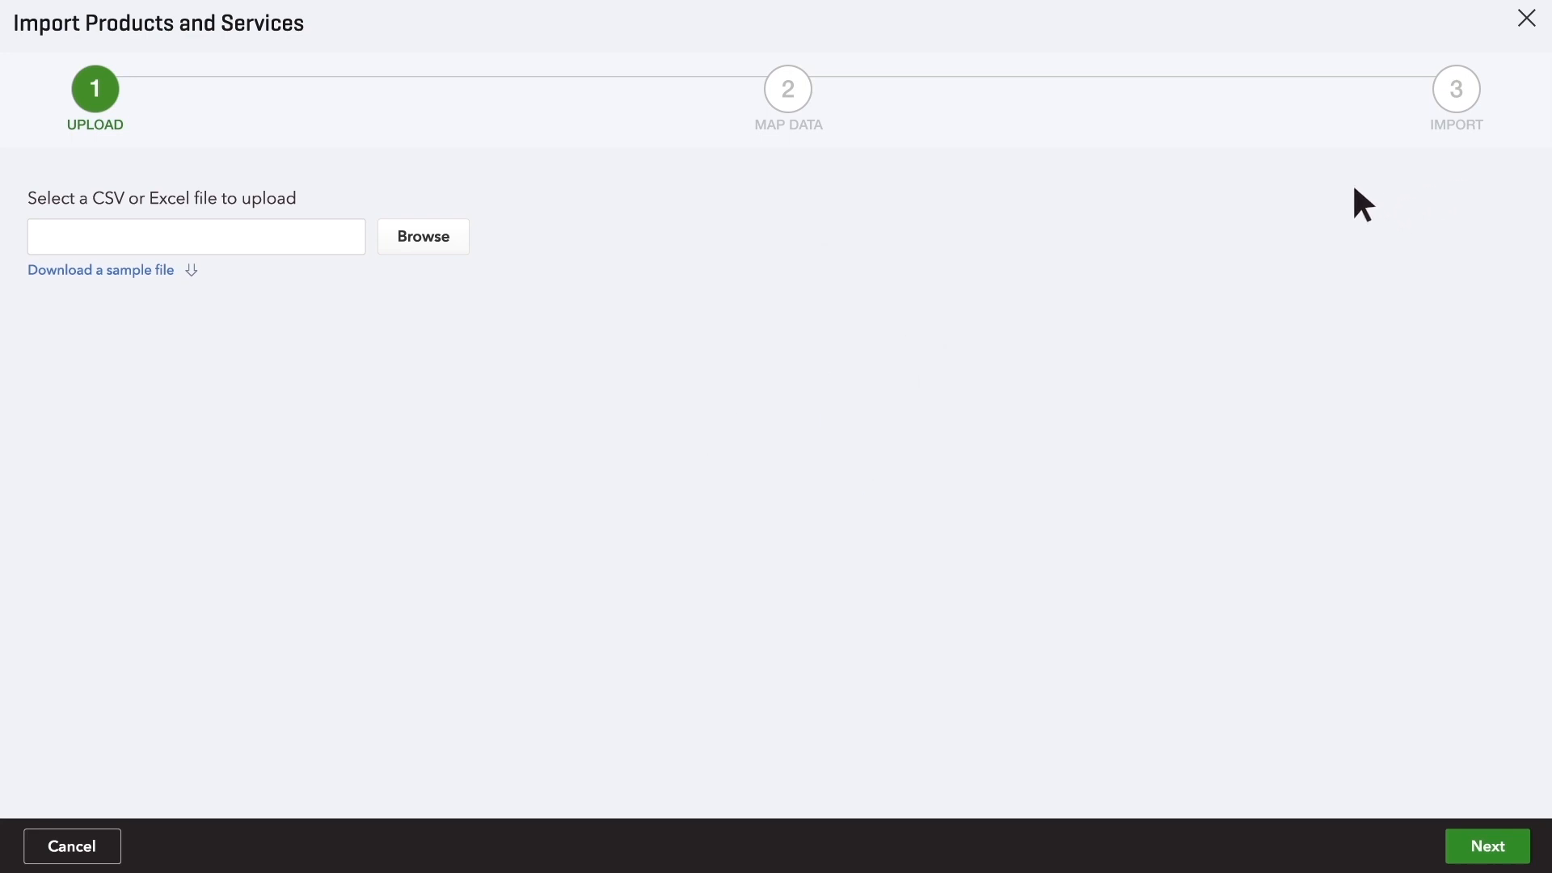
mouse_move(192, 280)
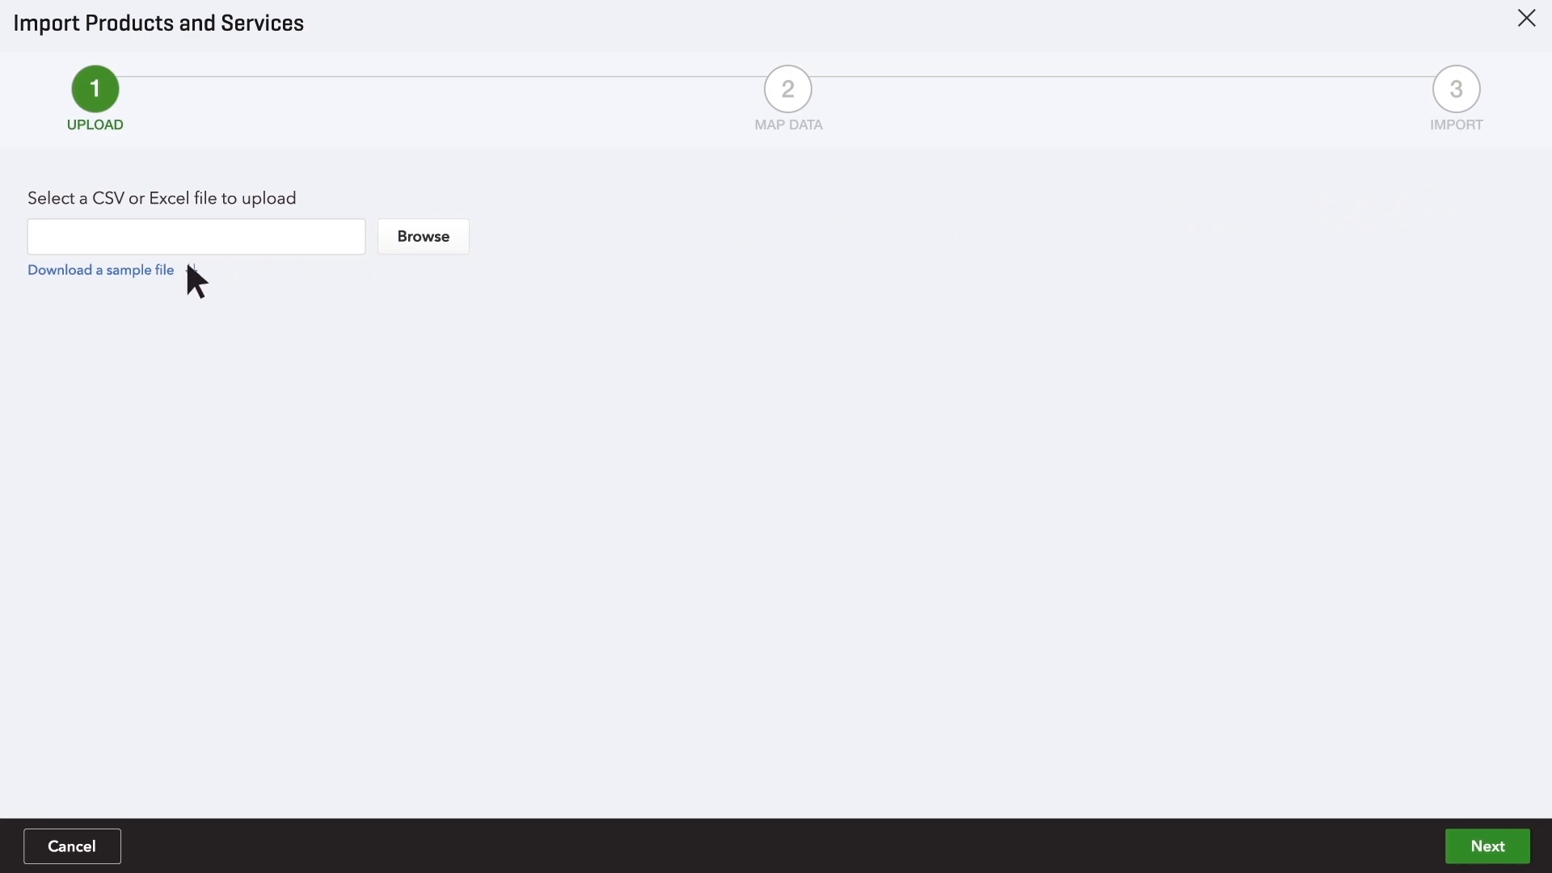
Download the sample import spreadsheet and review its layout in Excel.
click(100, 270)
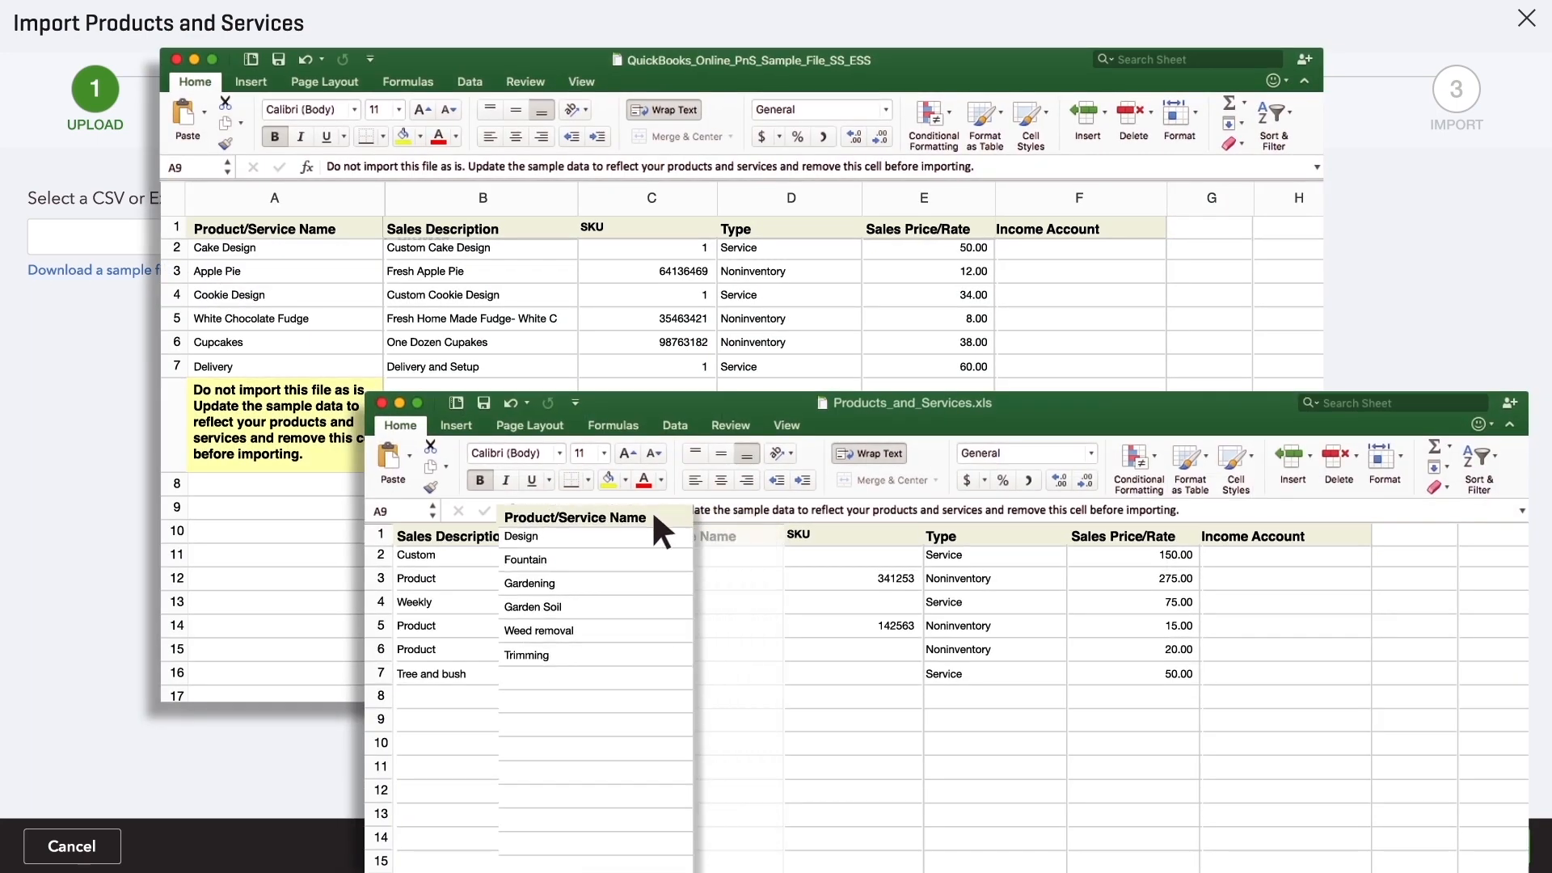
click(657, 535)
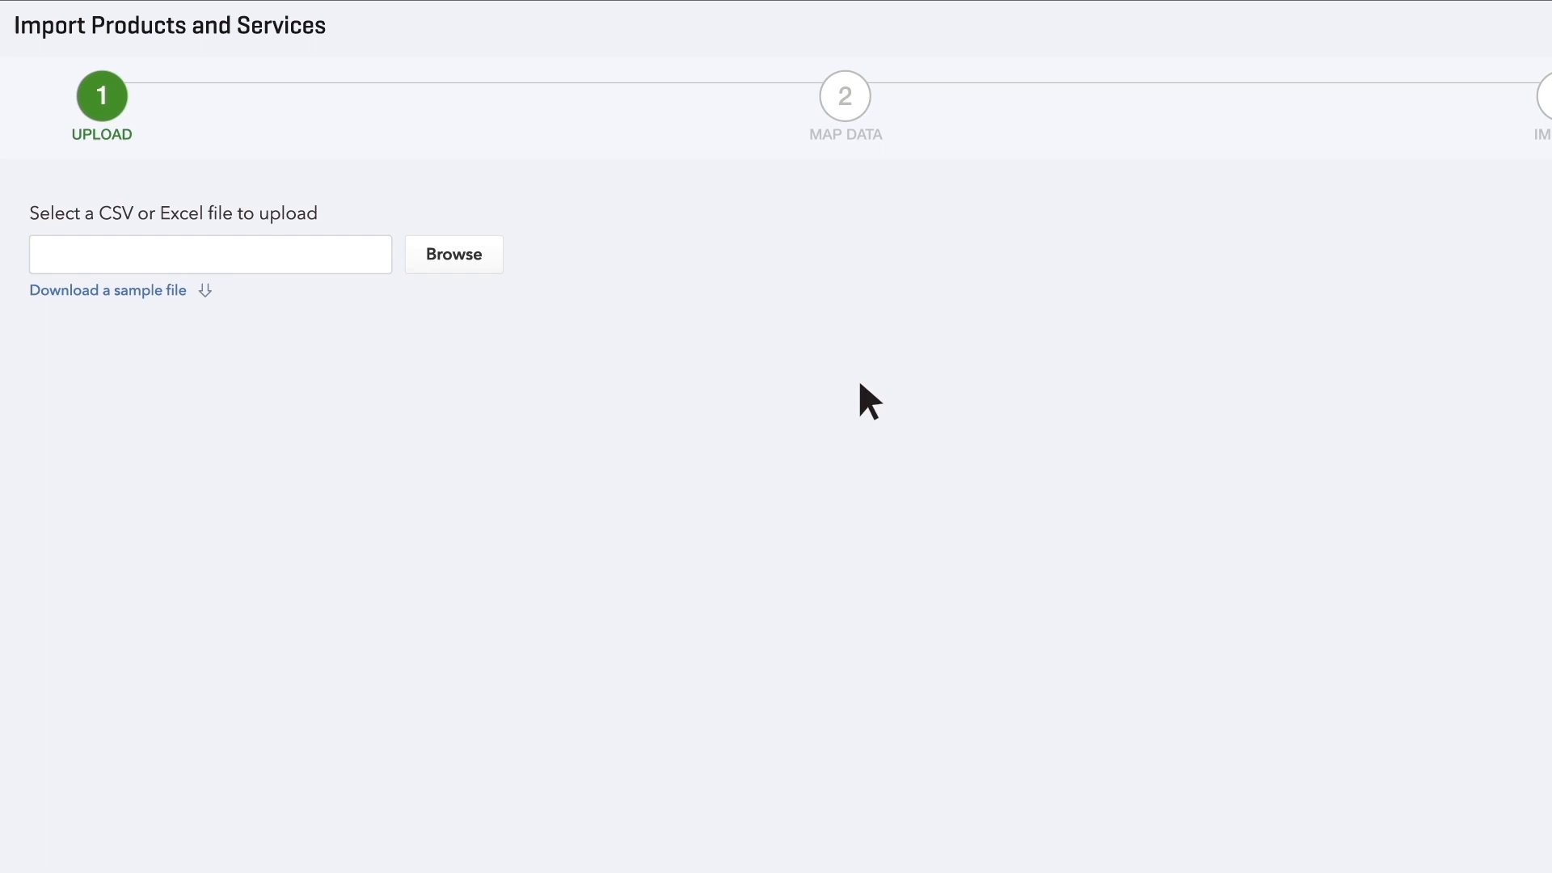
Select Products_and_Services.xls and upload it, reaching the field-mapping step.
click(453, 254)
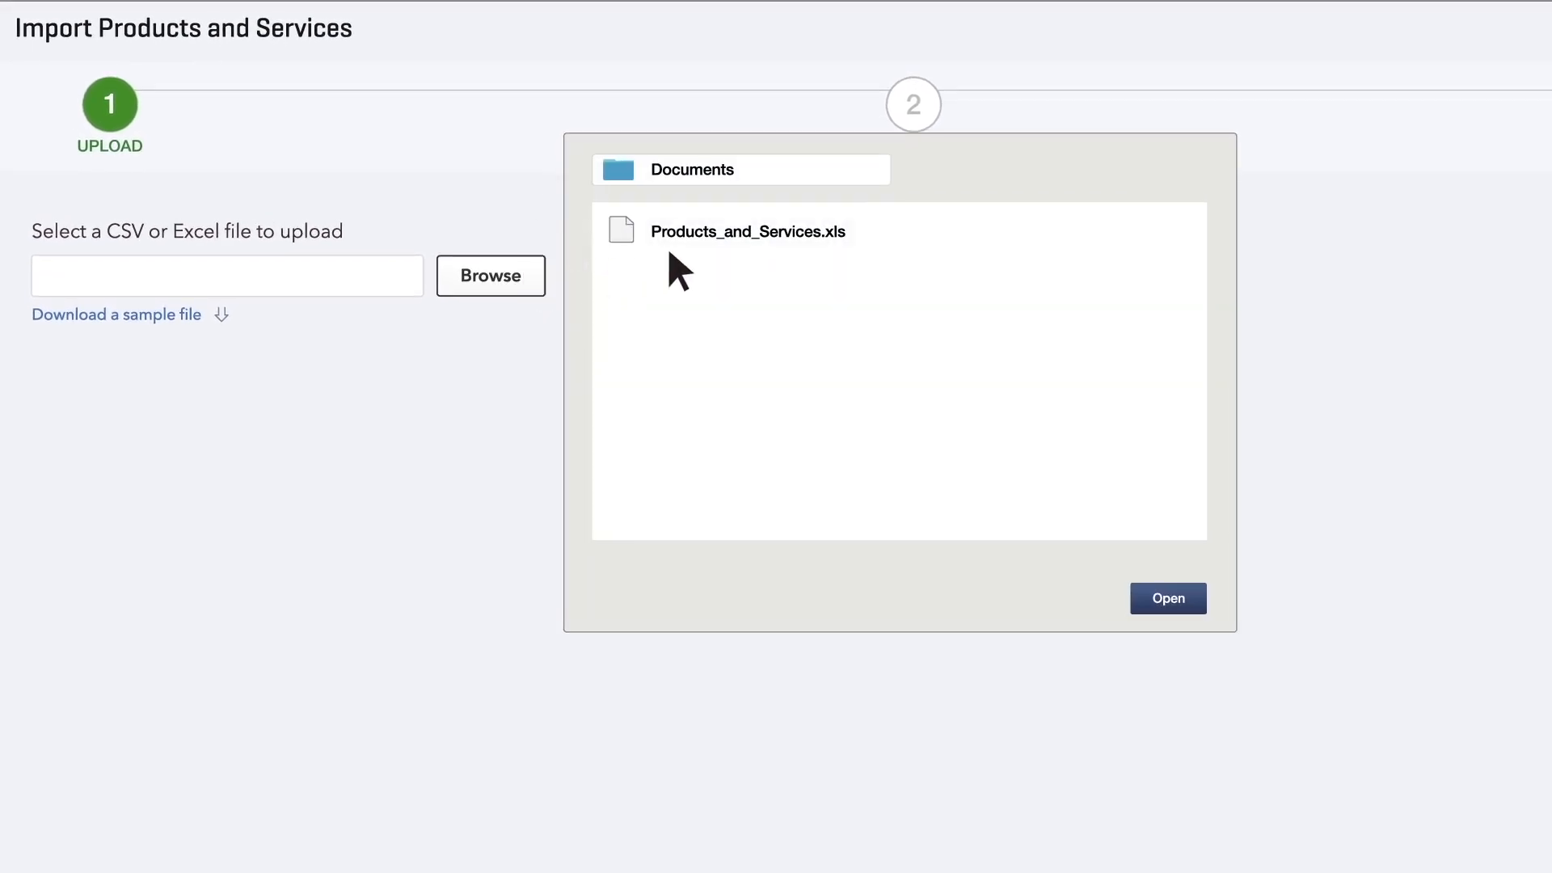
click(749, 231)
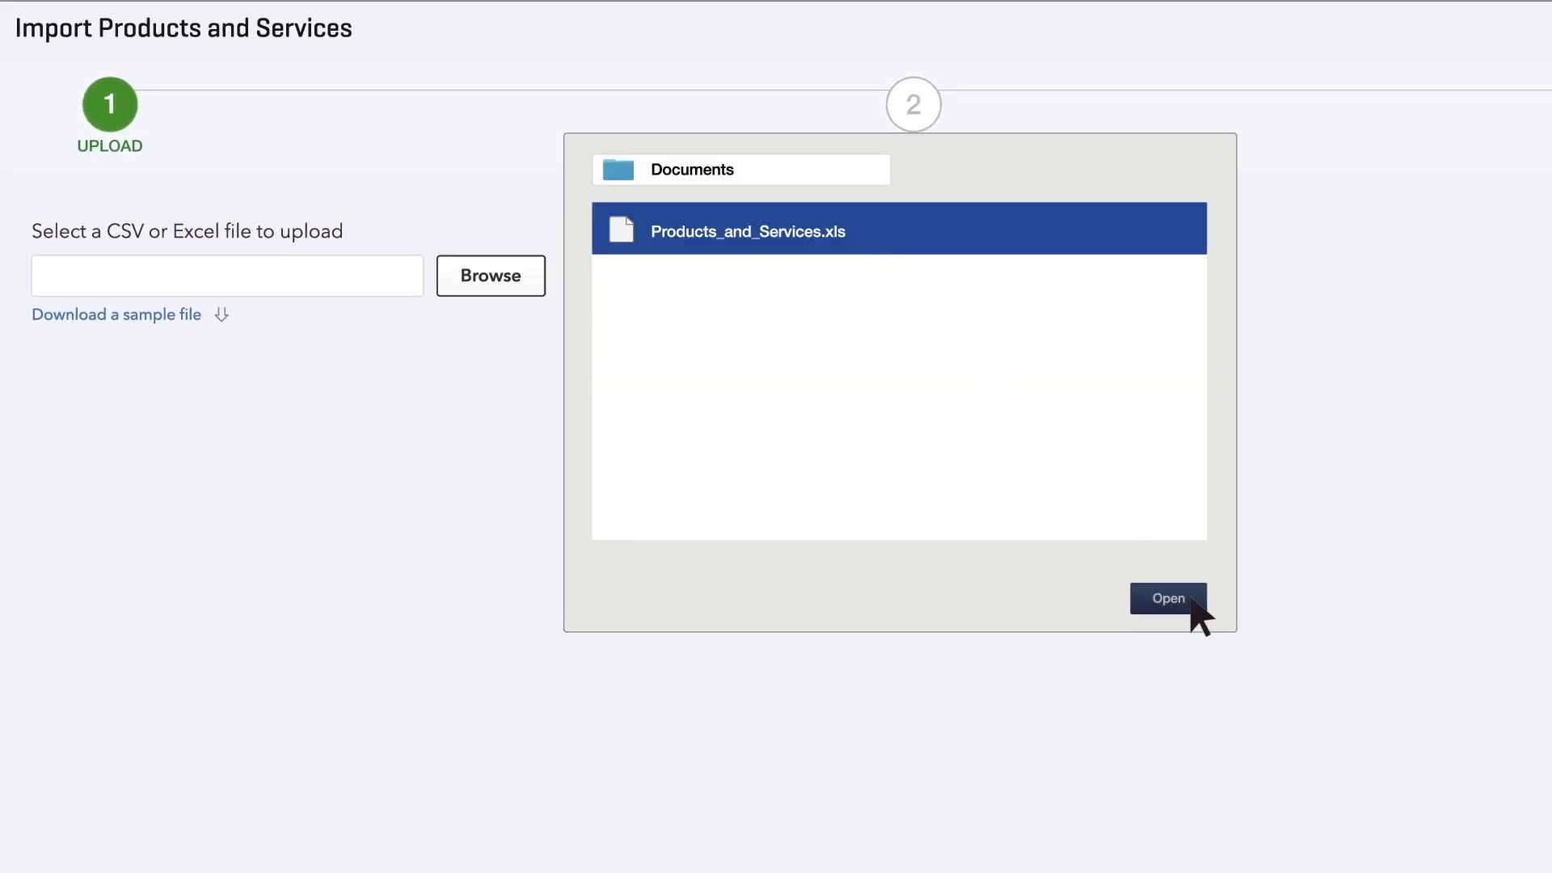
click(1167, 598)
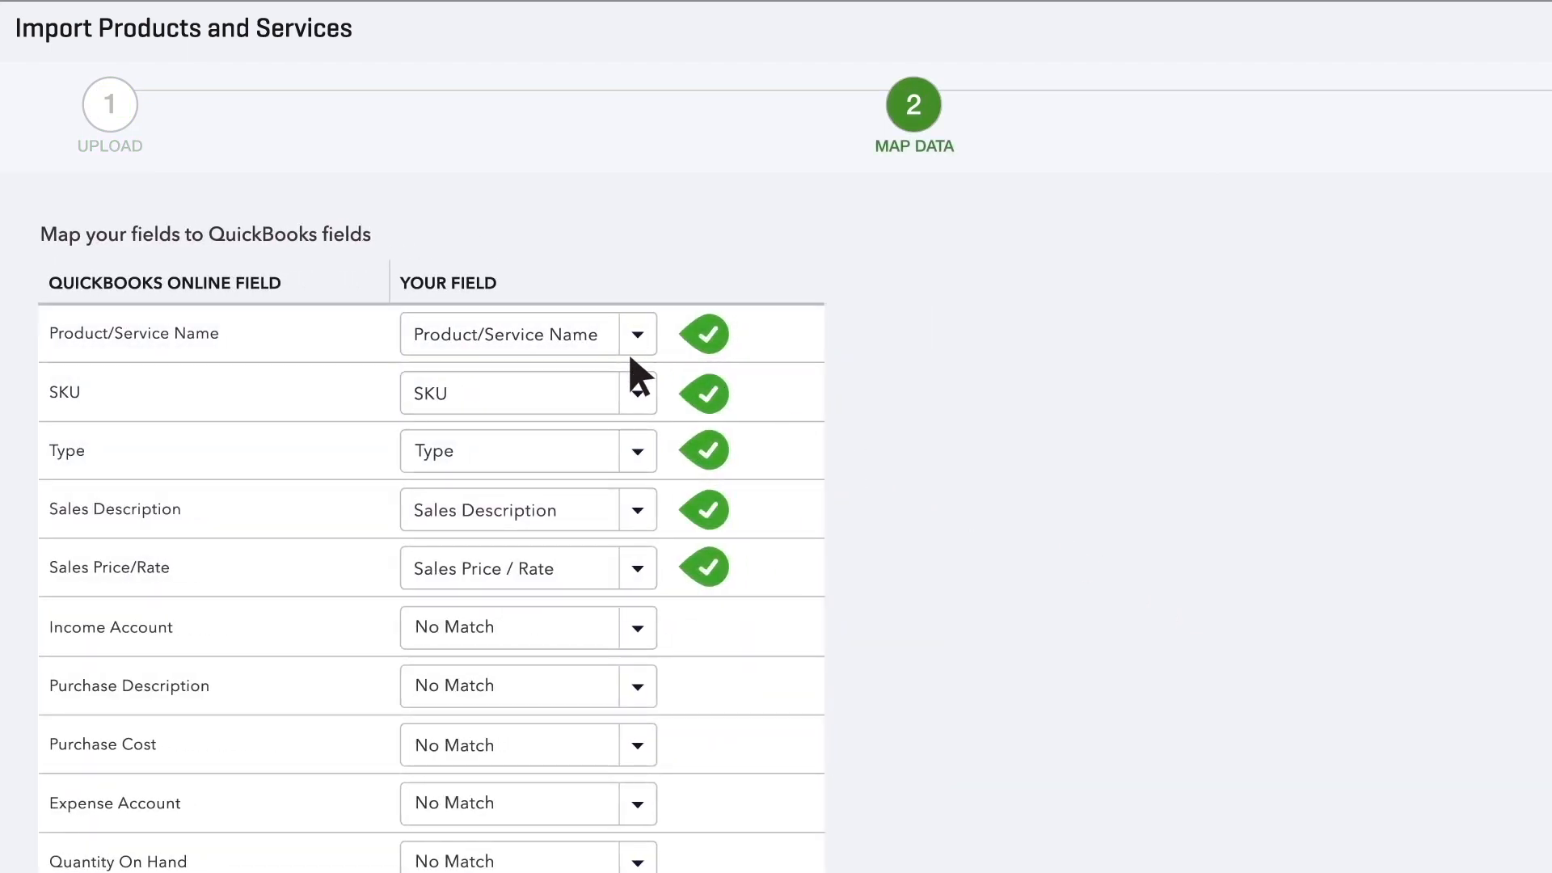
mouse_move(642, 593)
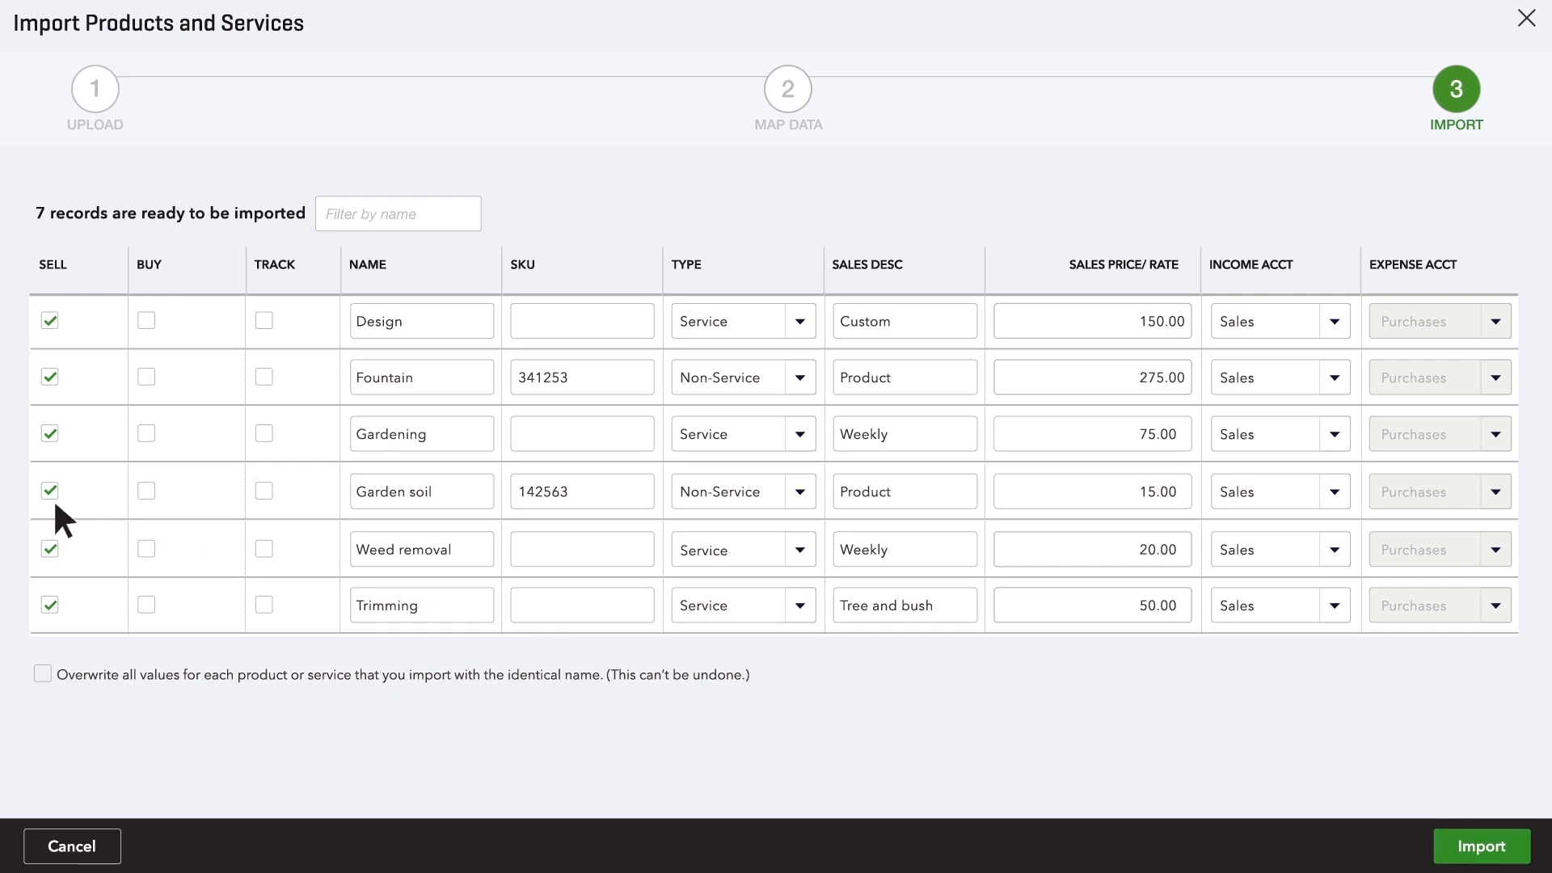
mouse_move(1196, 781)
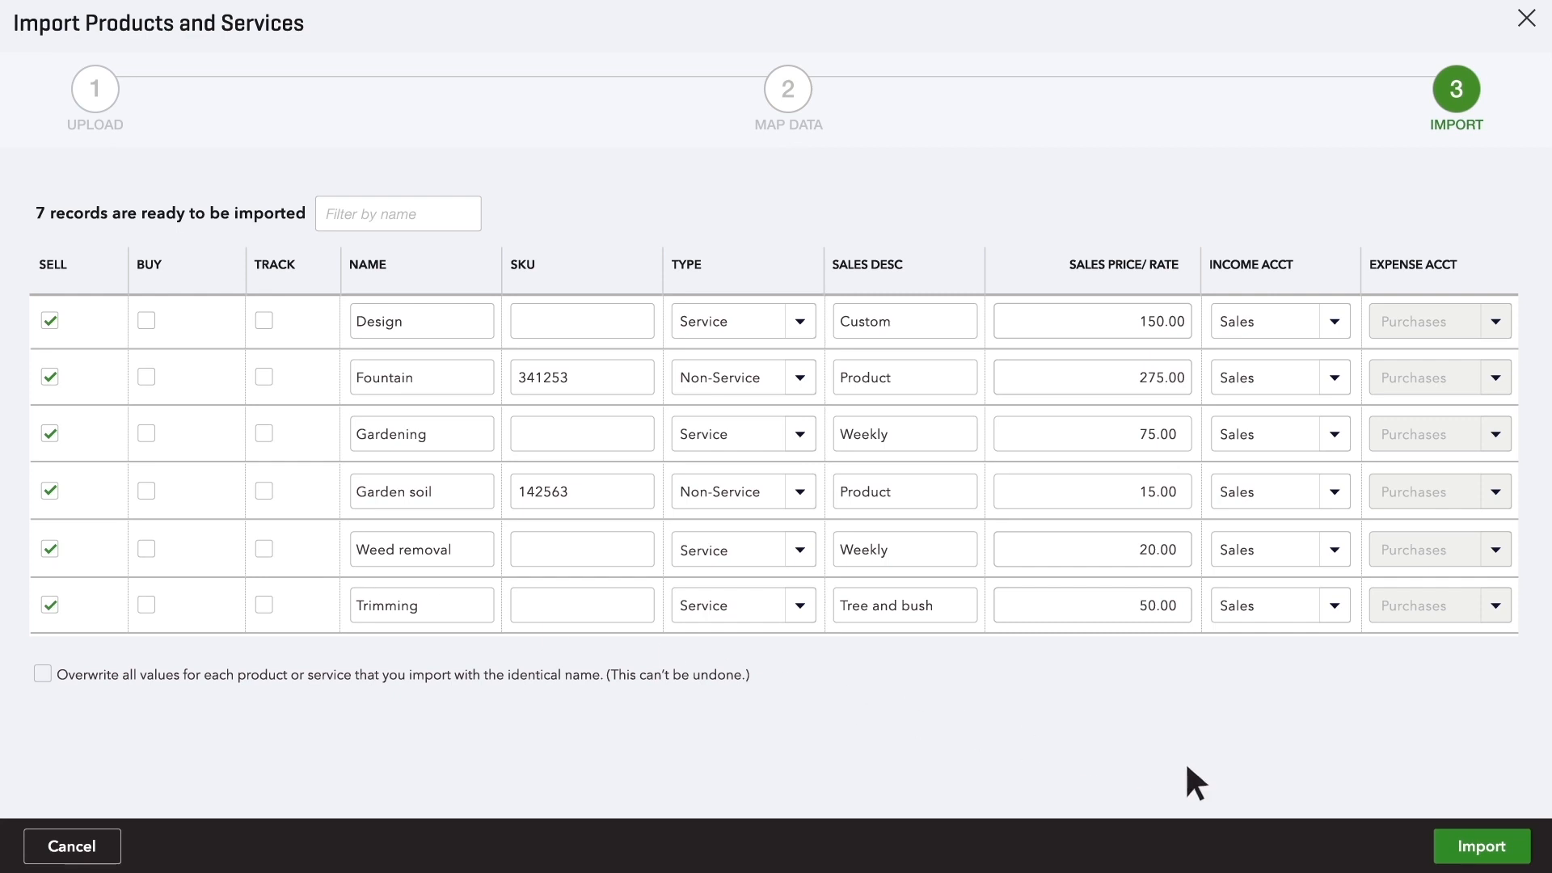
Import the reviewed rows, adding Design, Fountain, Gardening and Garden soil to the list.
click(1481, 845)
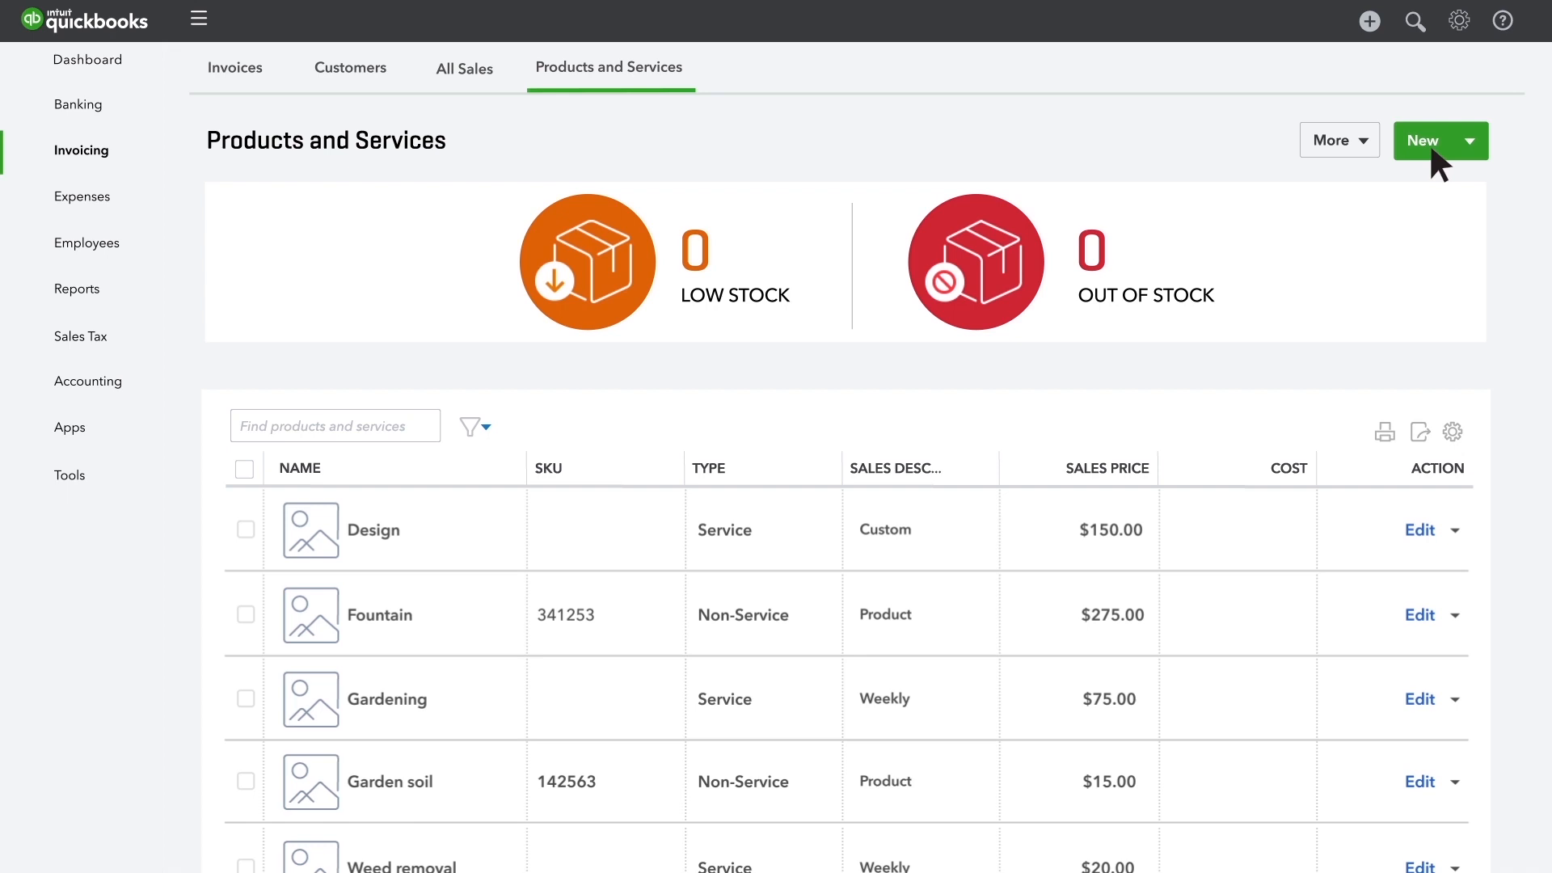
Start a new product or service entry from the populated list.
click(1429, 141)
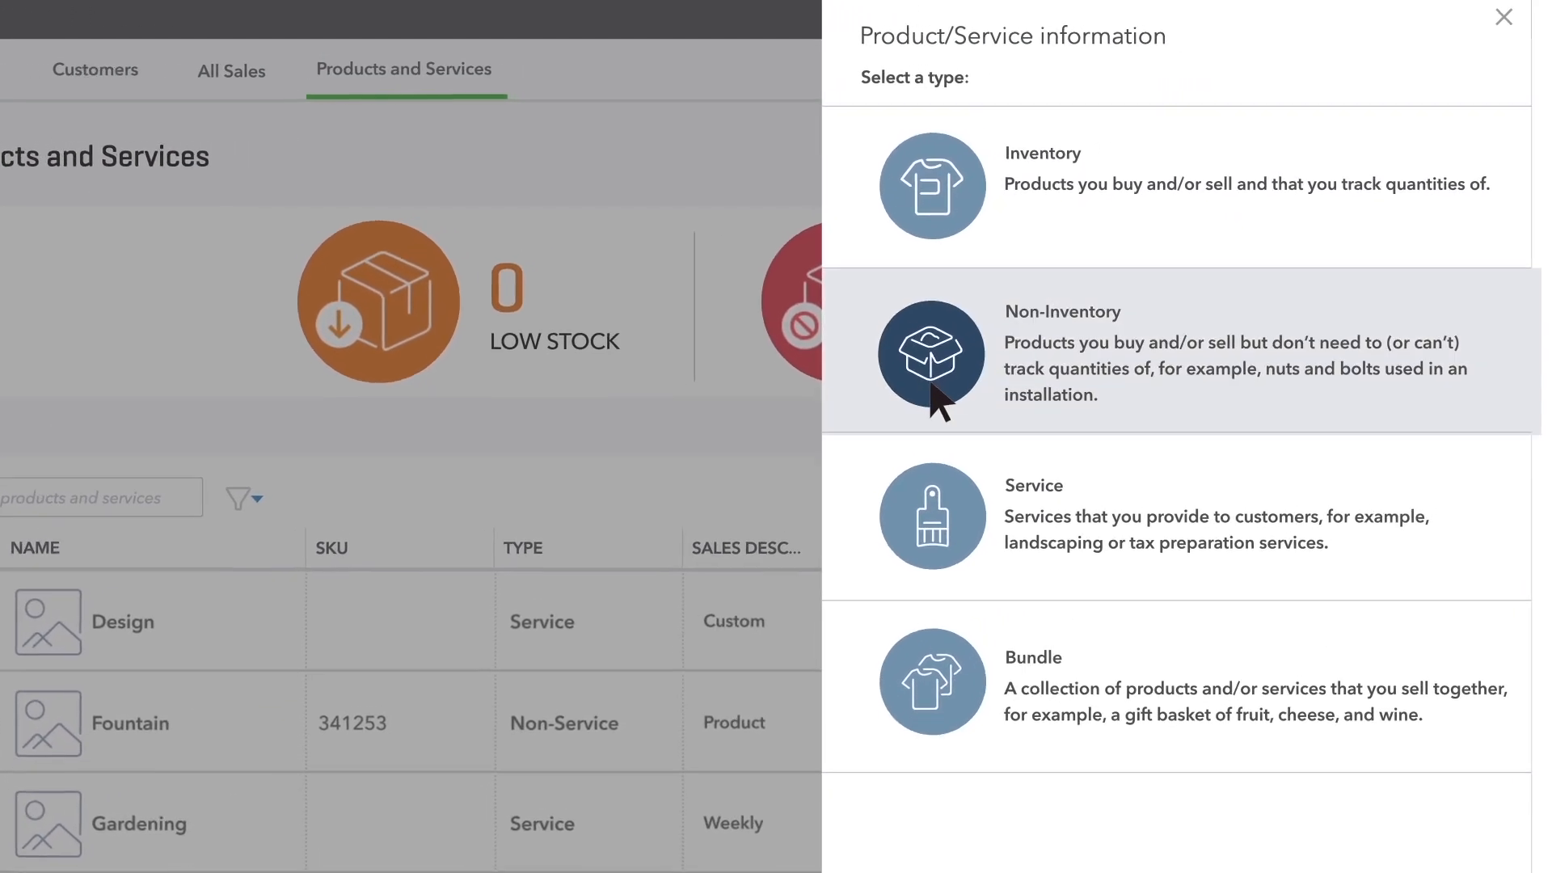
Save PVC Couplings as a non-inventory Irrigation item, '2.5cm PVC couplings', price 5.00.
click(931, 355)
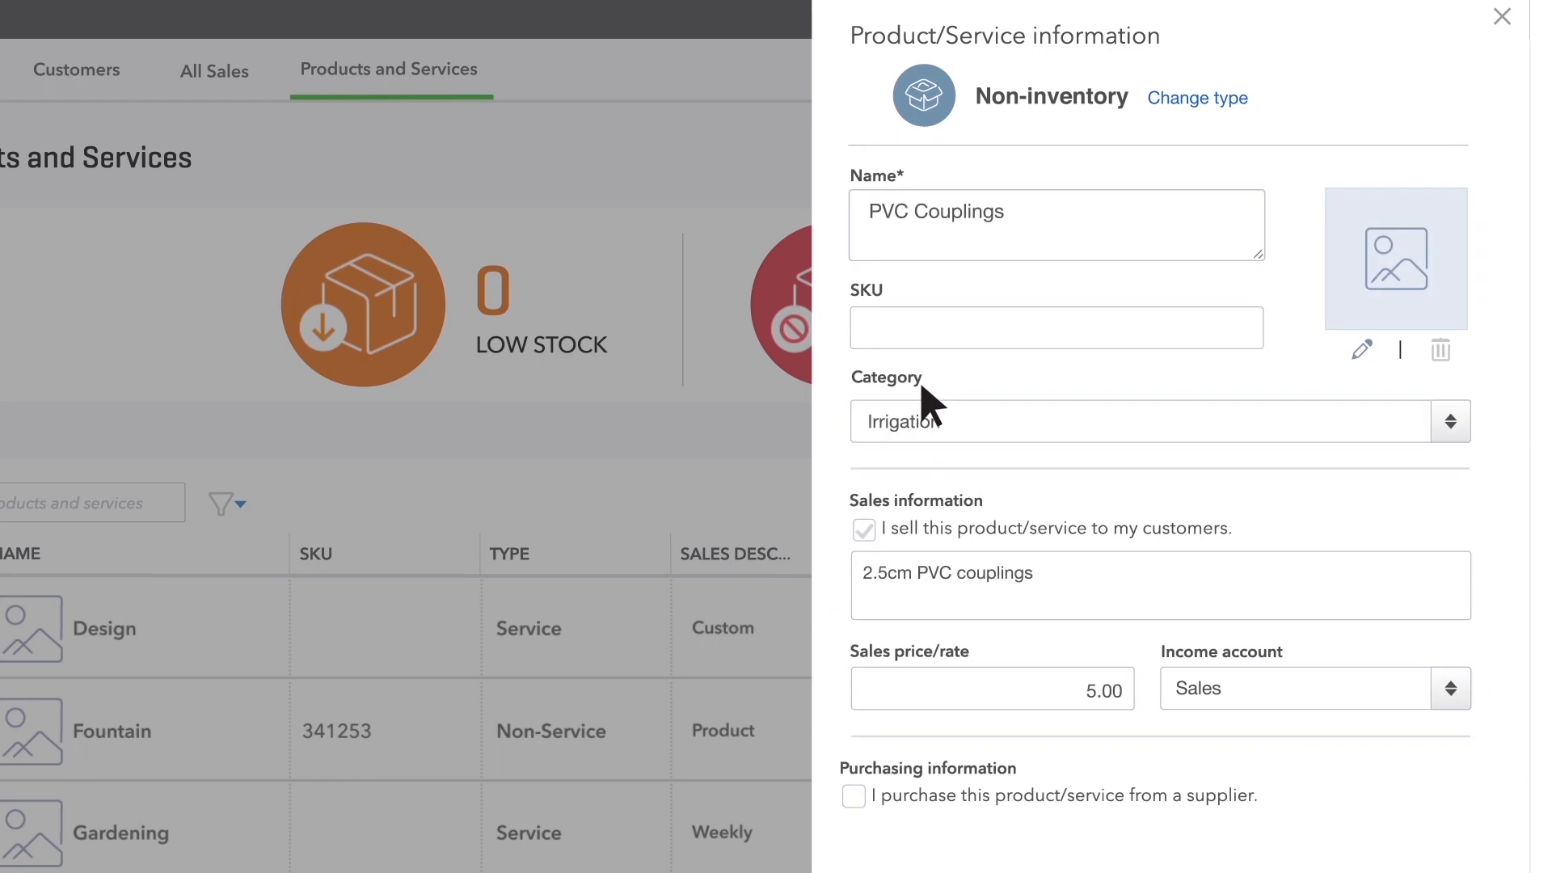
scroll(down, 3)
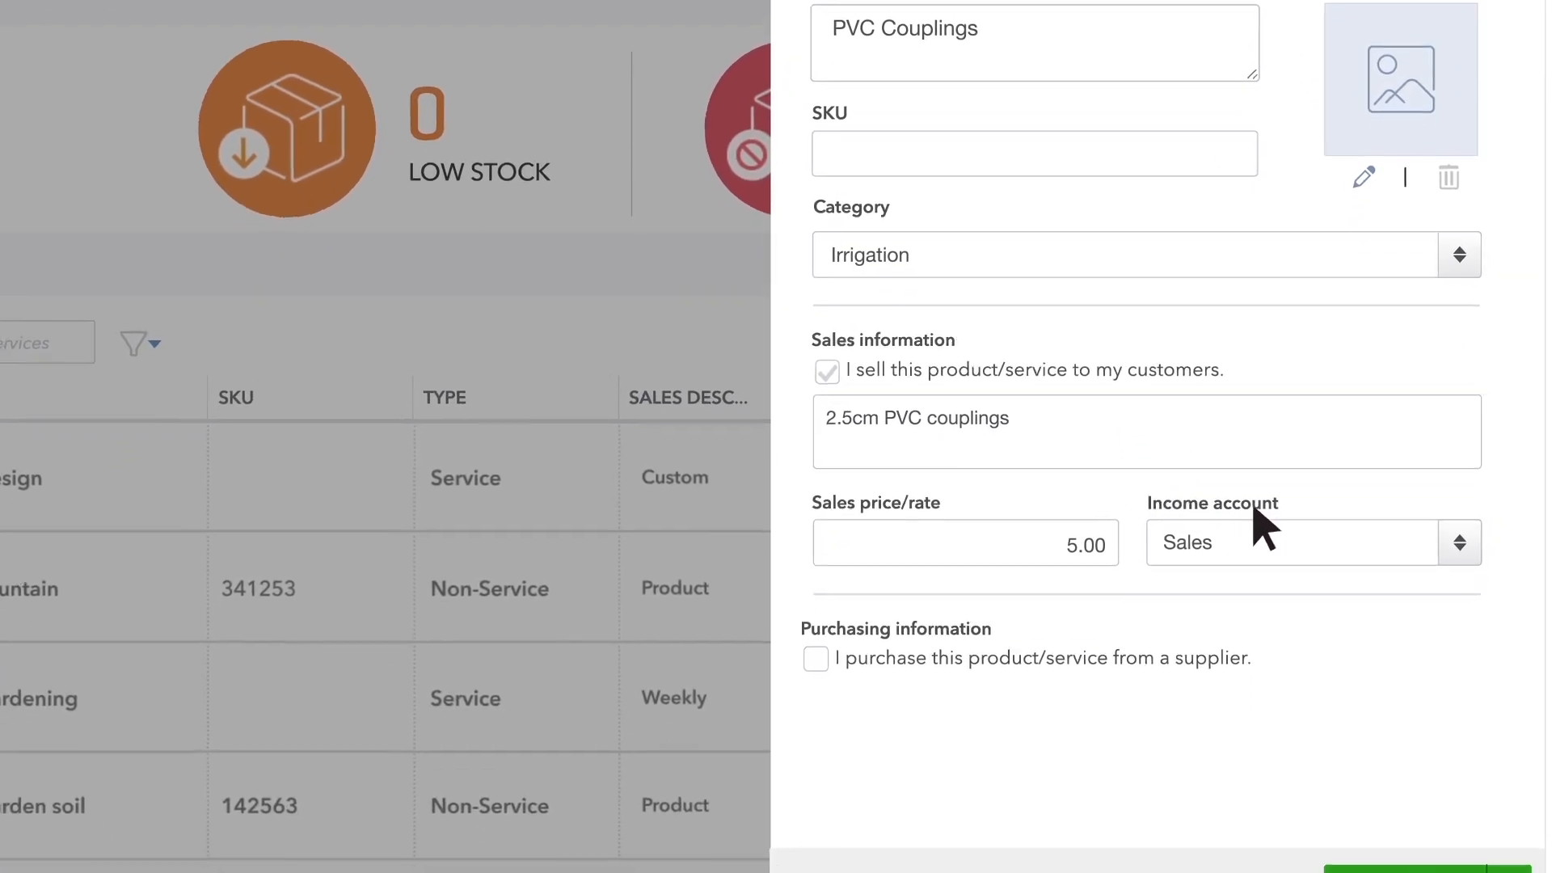
scroll(down, 3)
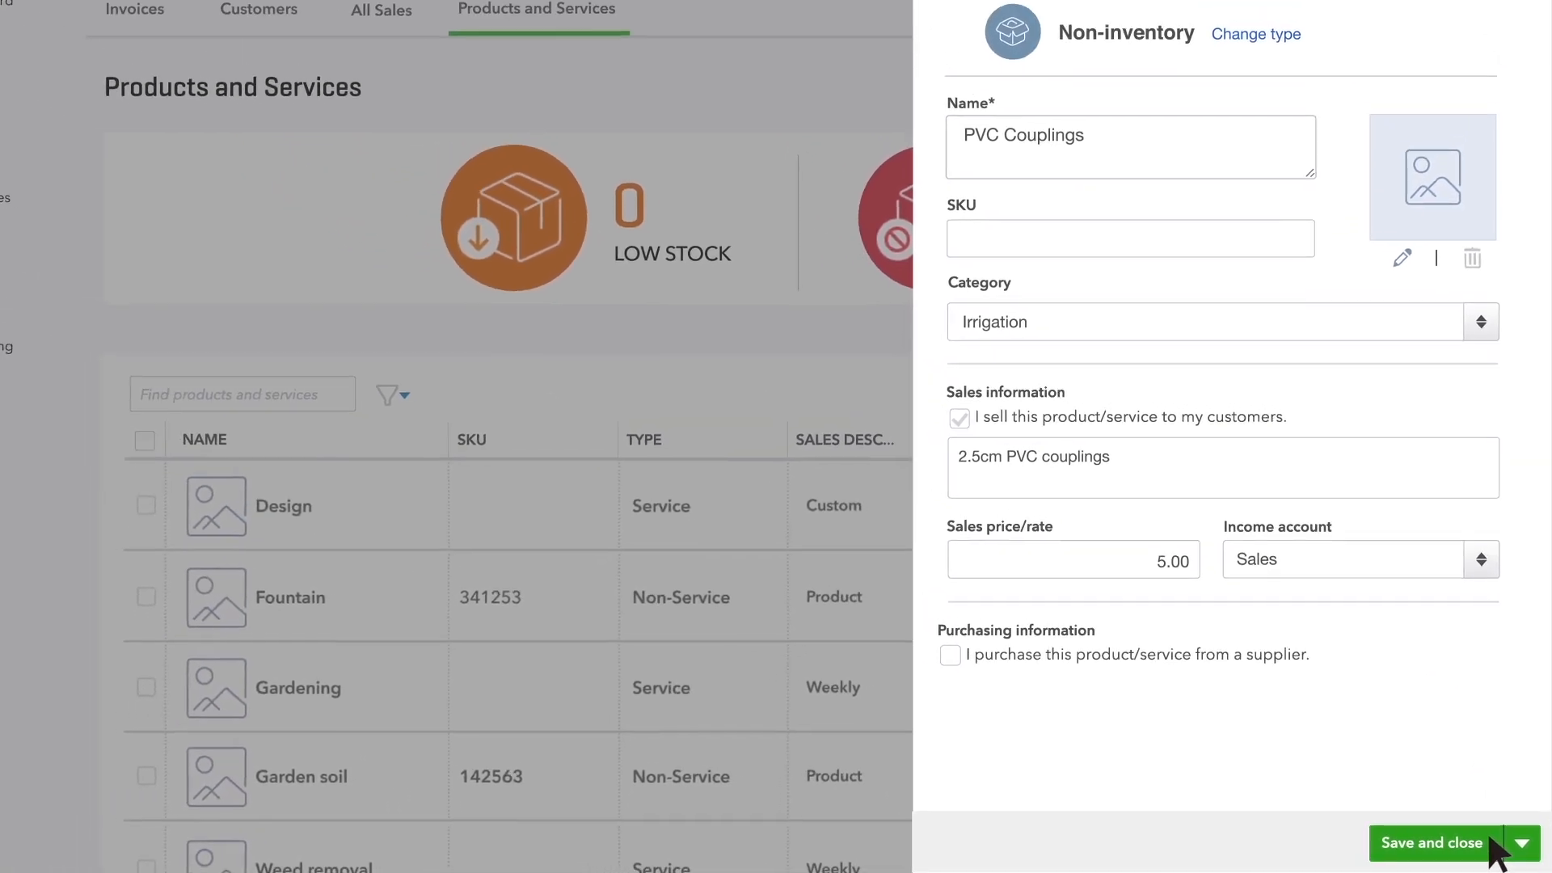
click(1431, 844)
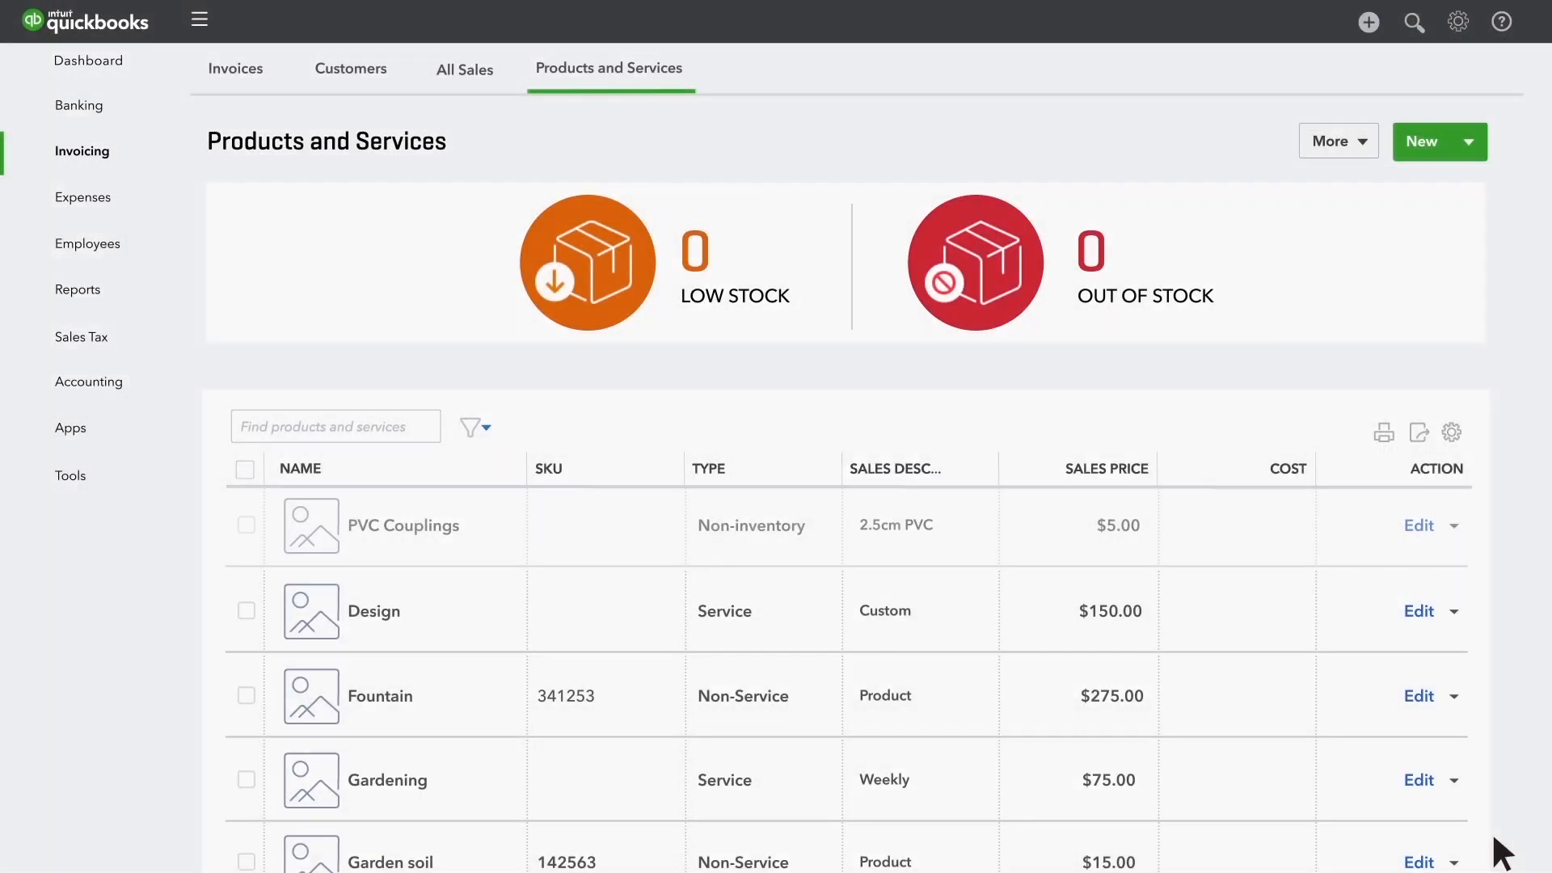